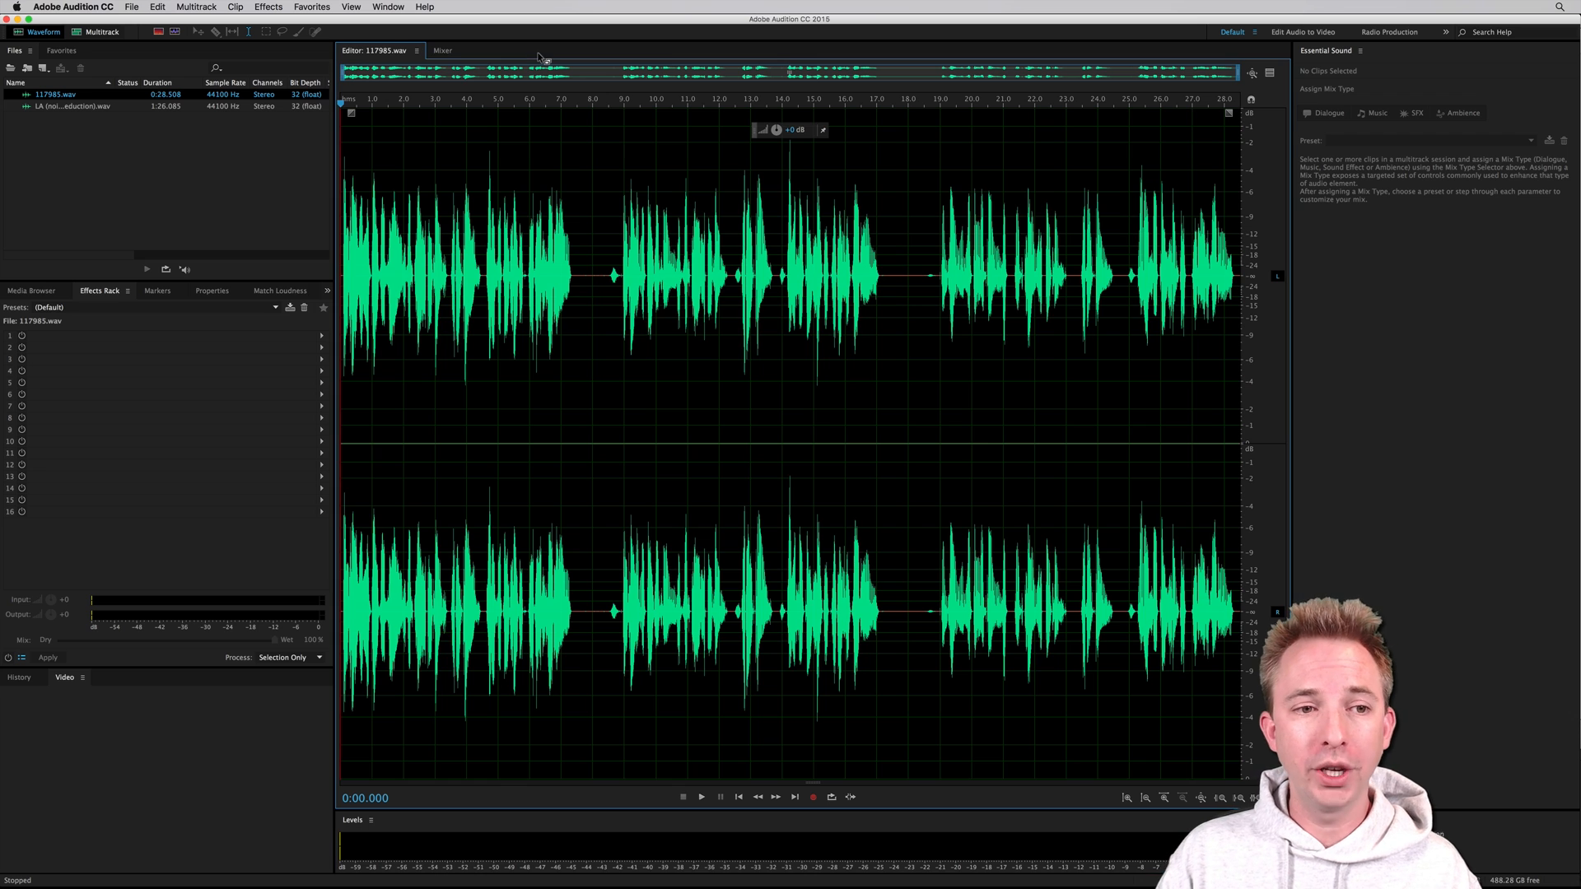
# Step: Maximize the Levels meter panel to fill the whole Audition window
pyautogui.click(702, 797)
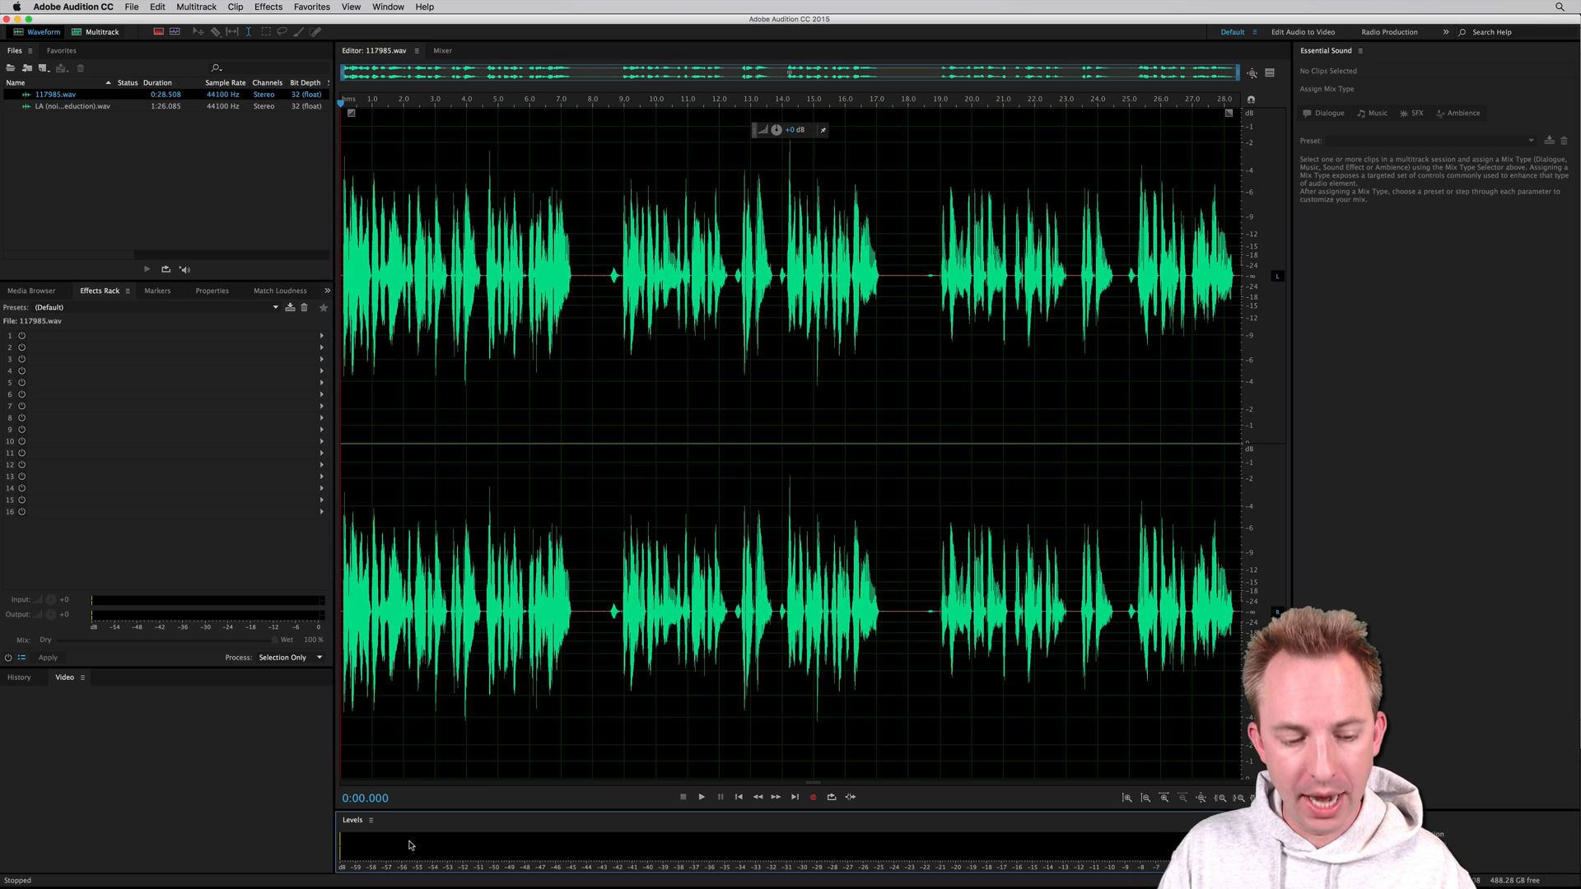
pyautogui.moveTo(514, 703)
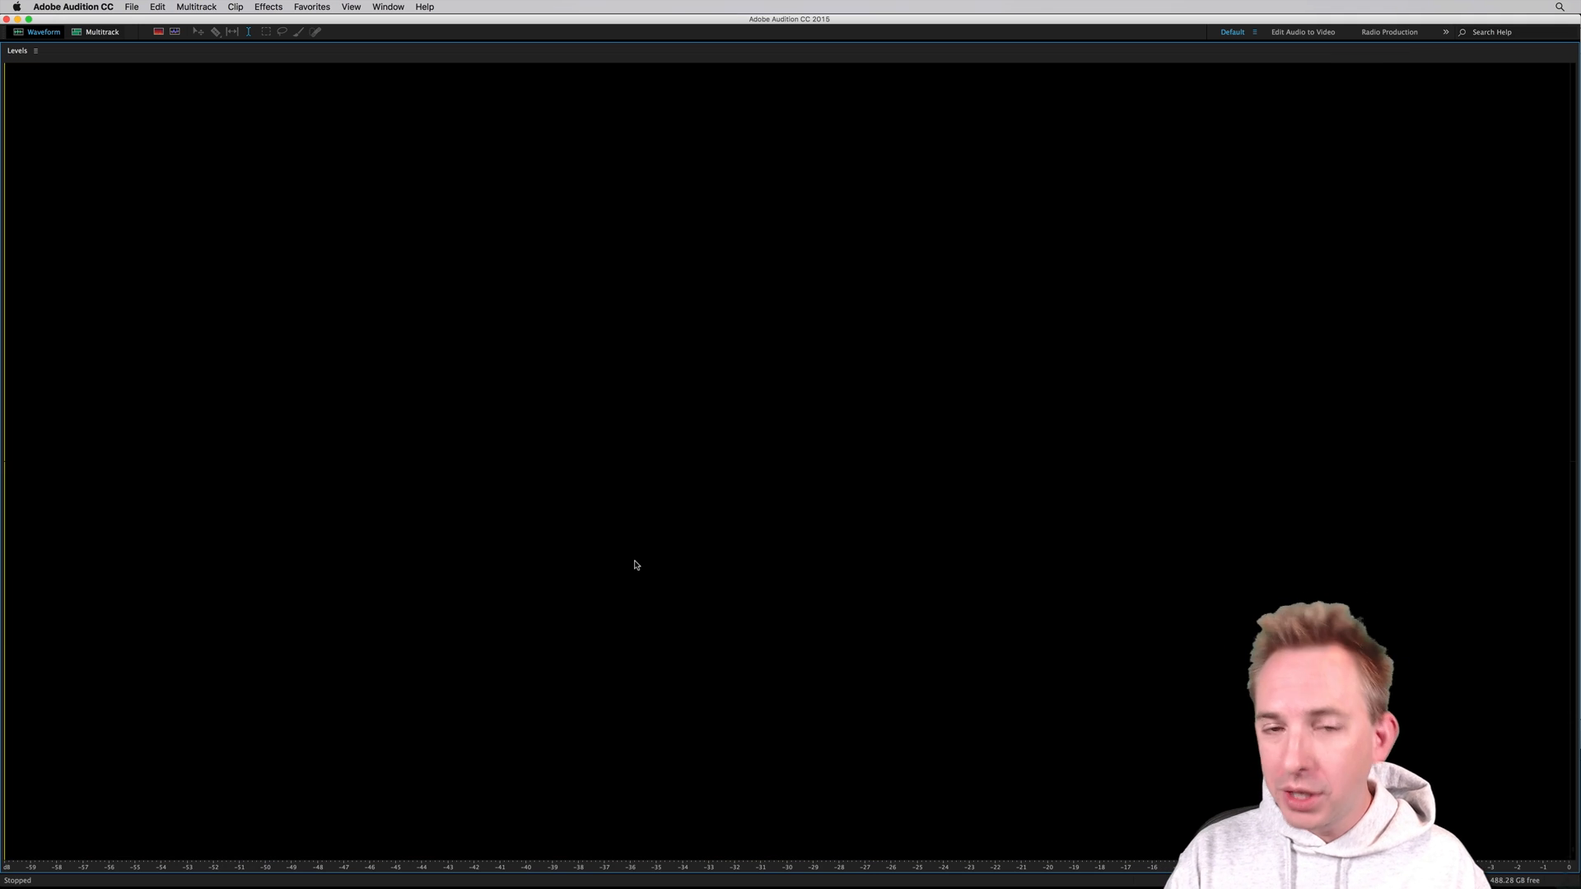
pyautogui.moveTo(637, 499)
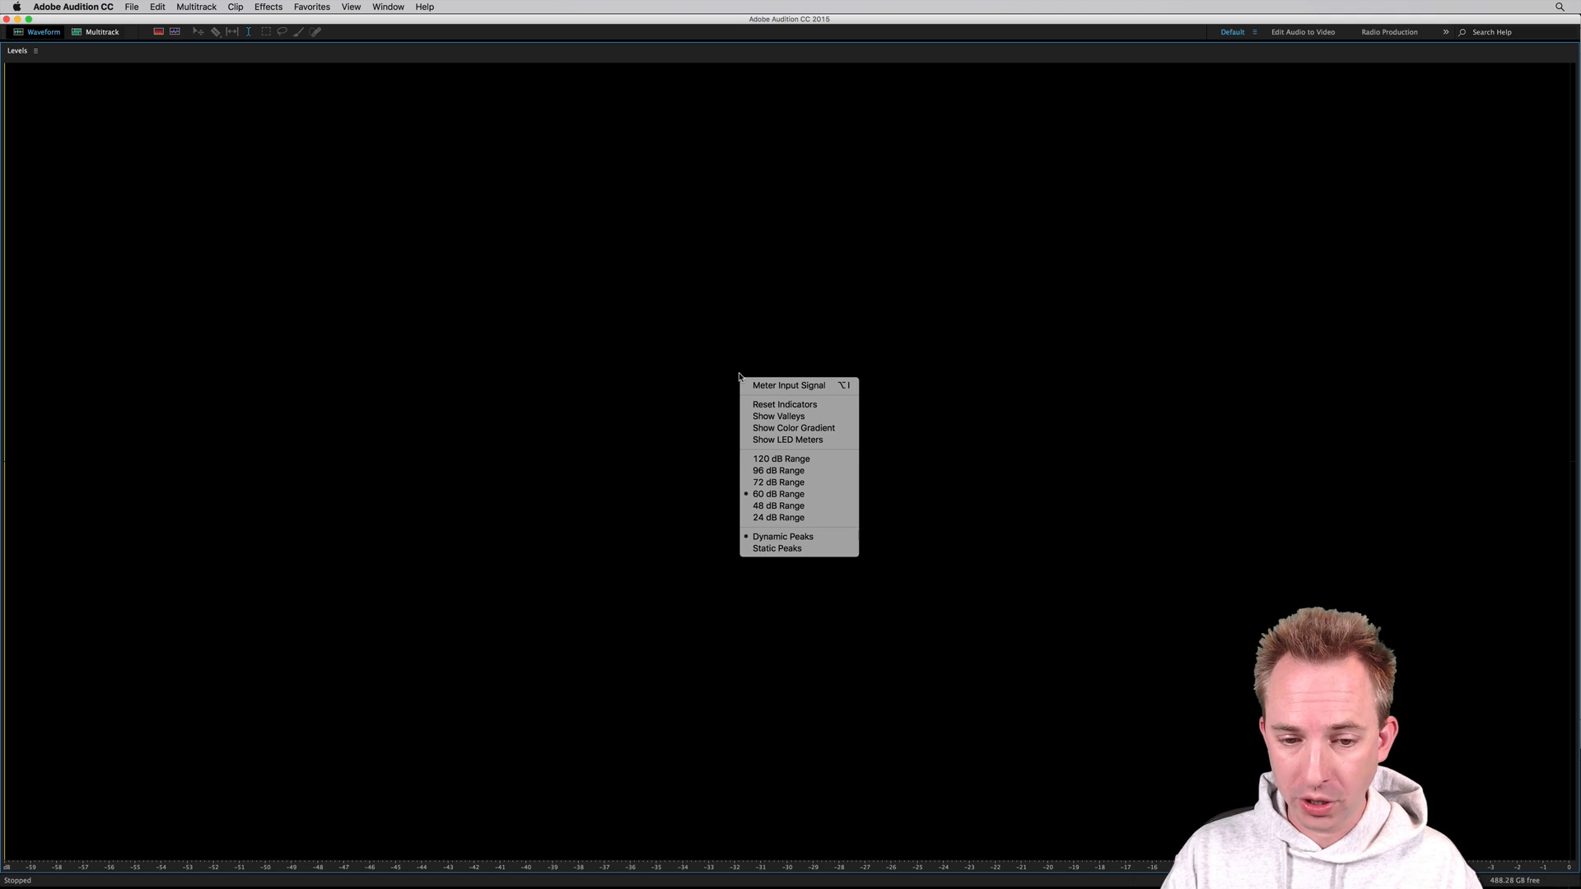
pyautogui.moveTo(777, 417)
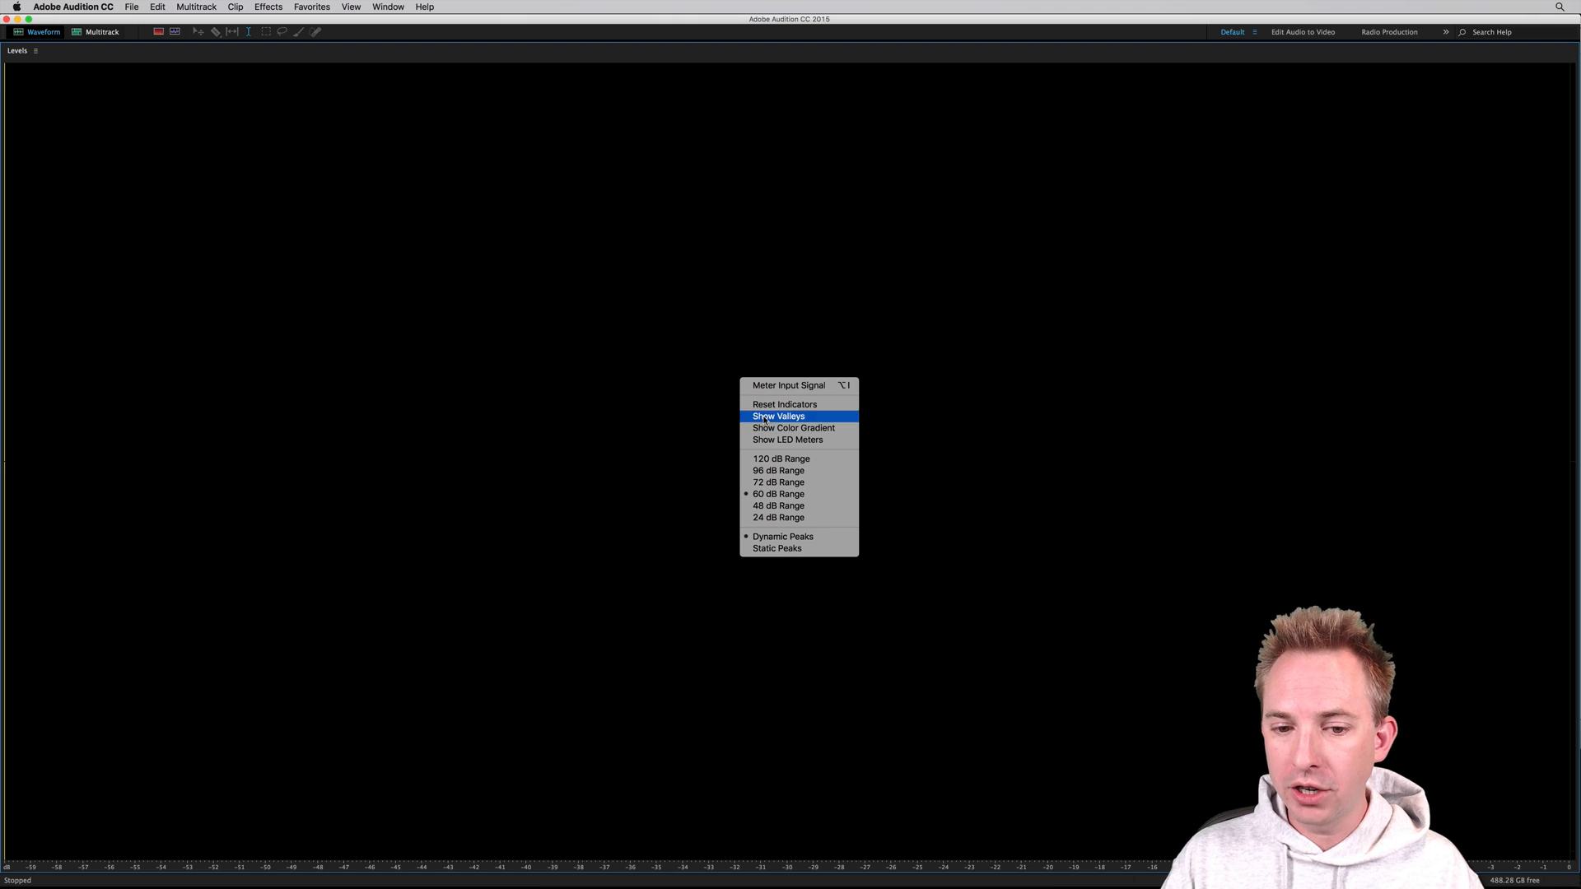
pyautogui.moveTo(792, 429)
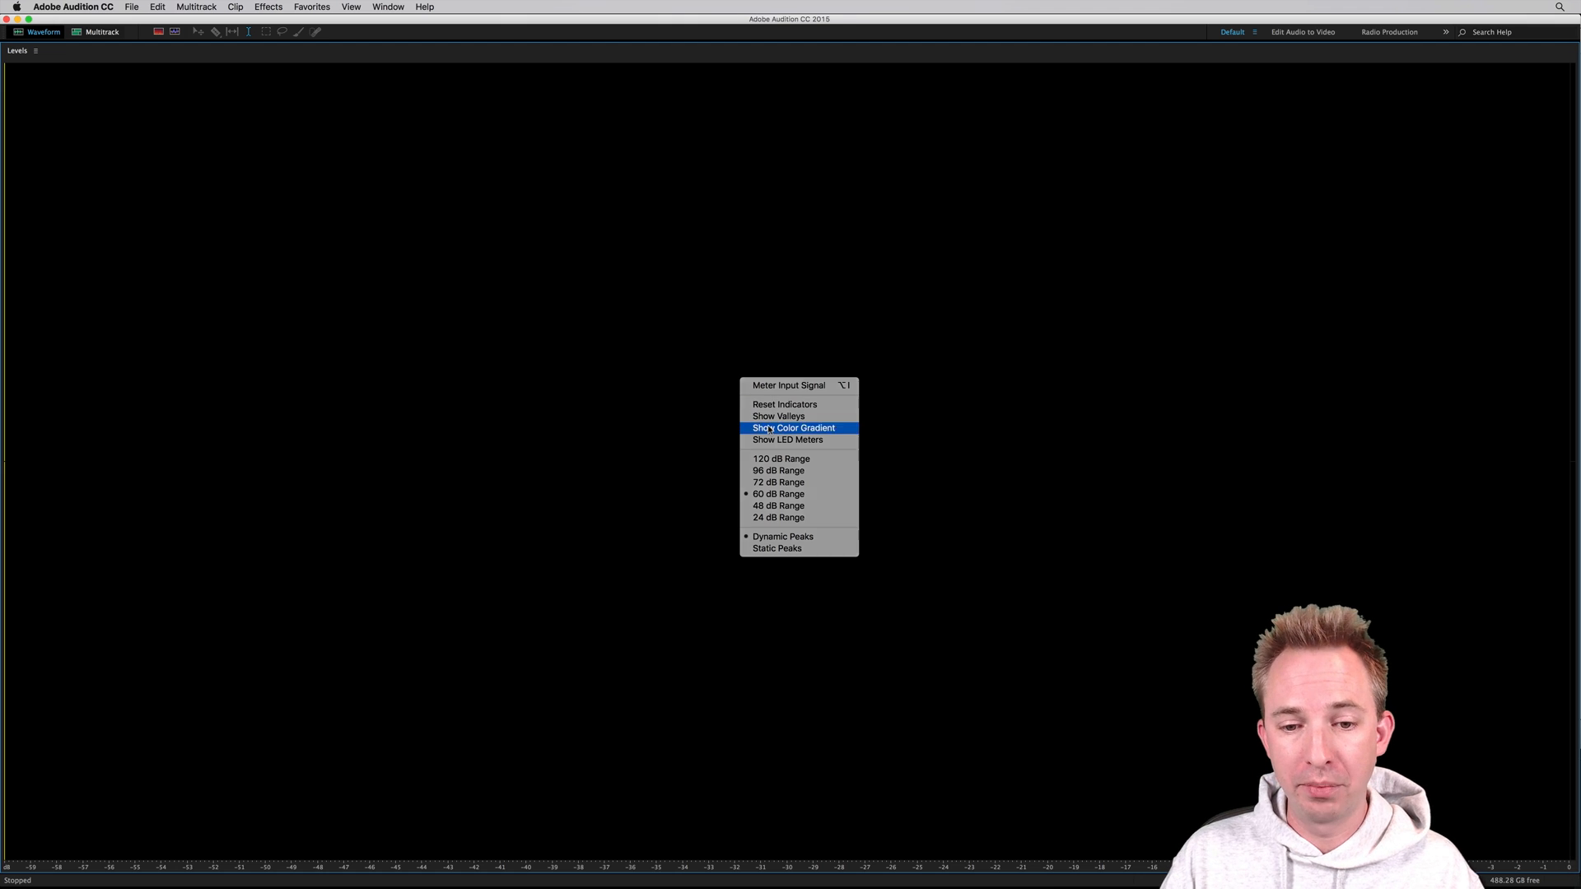
# Step: Show the meter bars as a colour gradient, then return to the display options menu
pyautogui.click(792, 428)
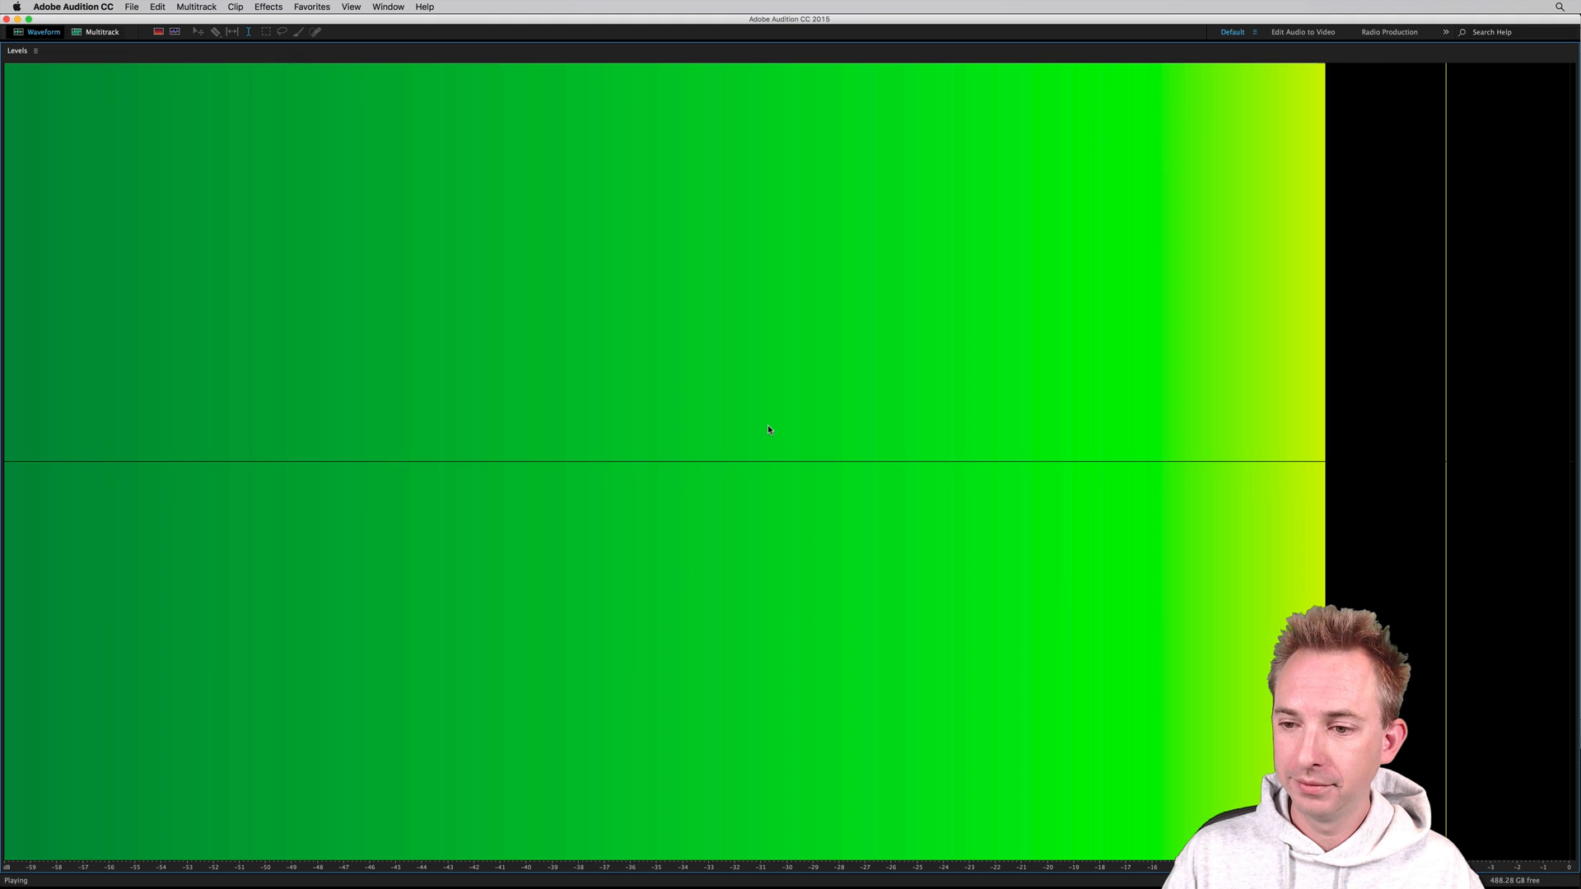
pyautogui.rightClick(769, 430)
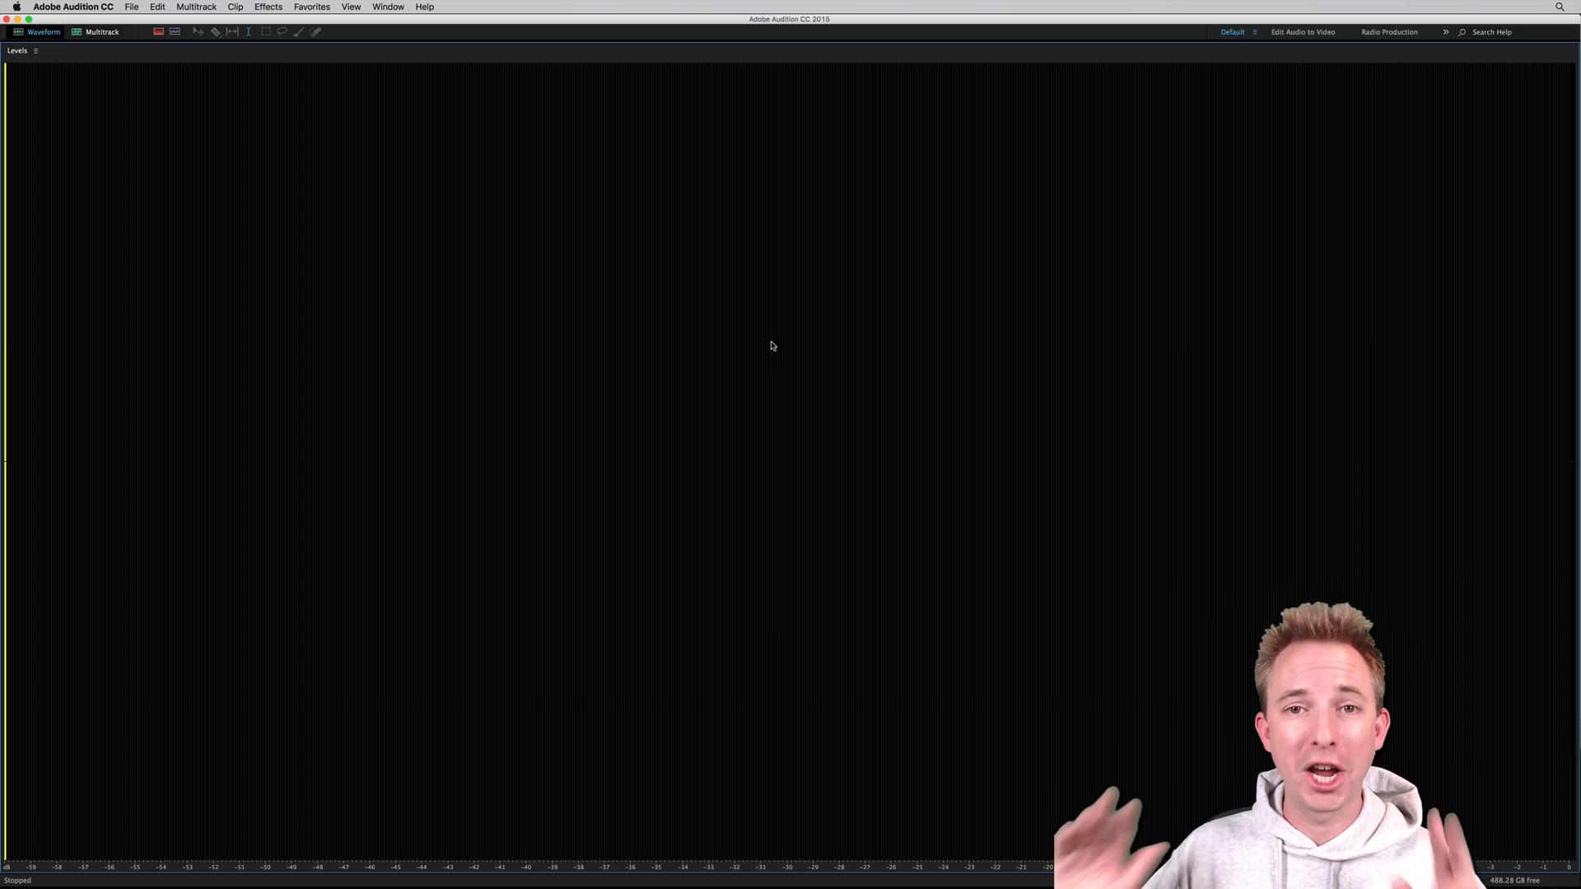
pyautogui.rightClick(771, 345)
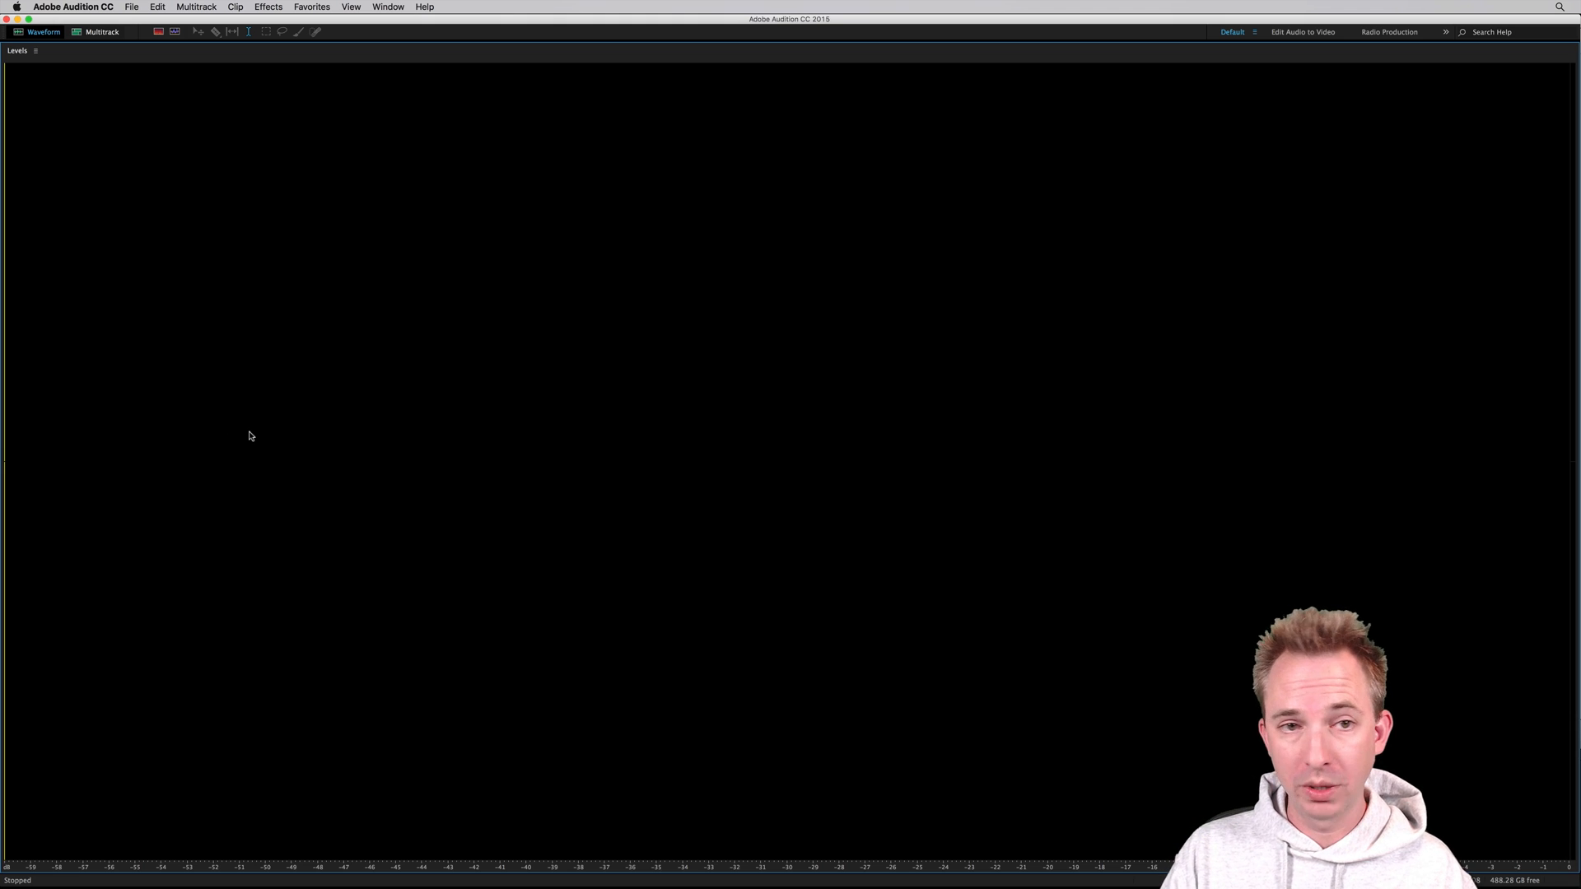
pyautogui.moveTo(255, 428)
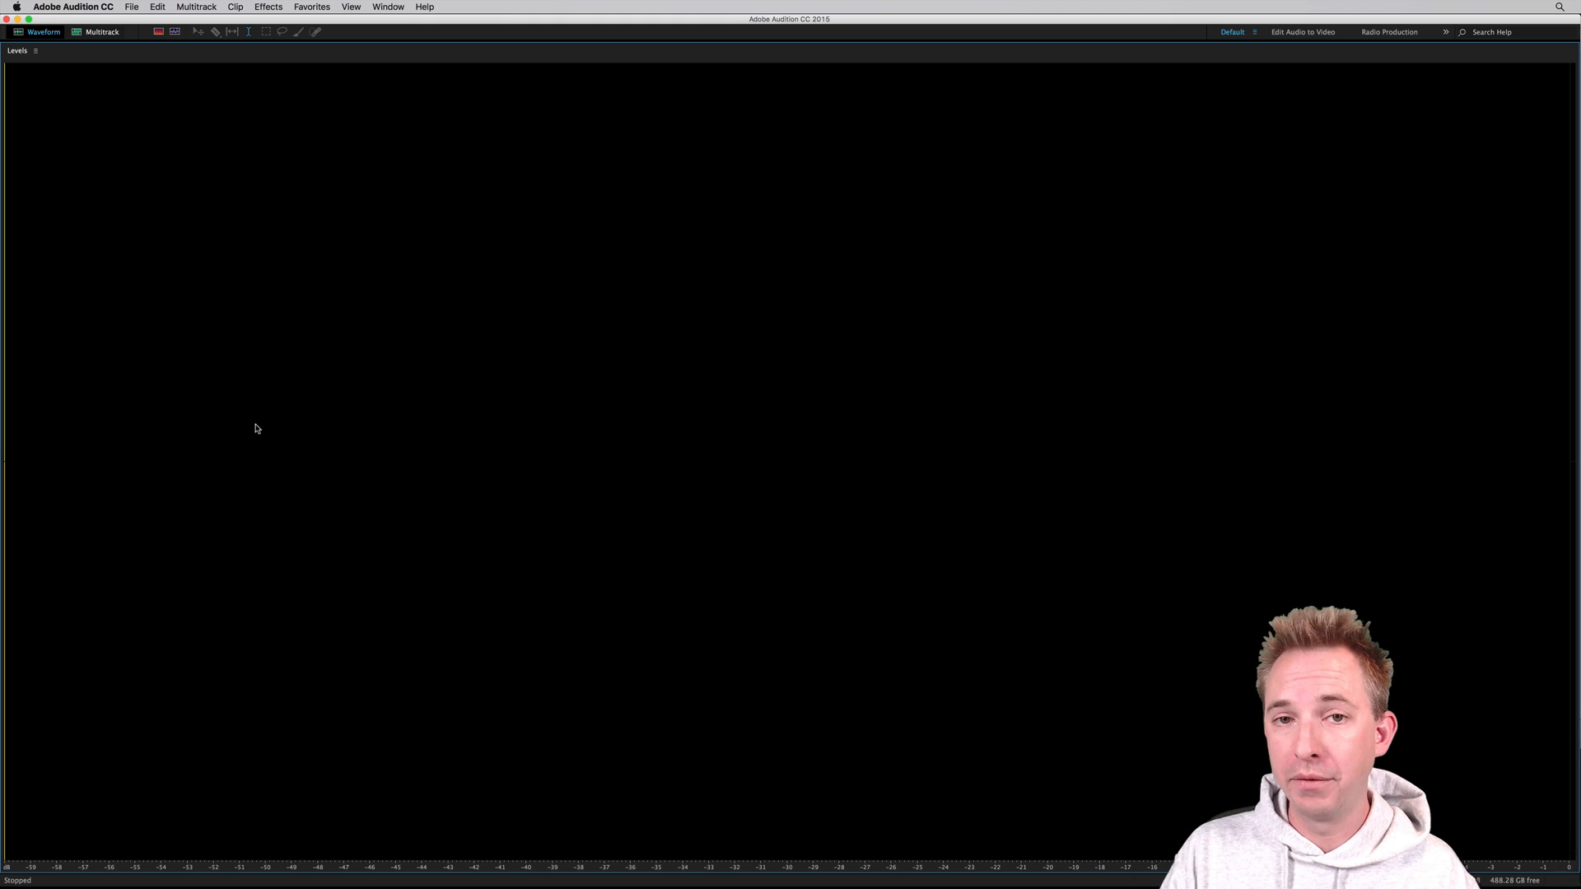
pyautogui.rightClick(256, 428)
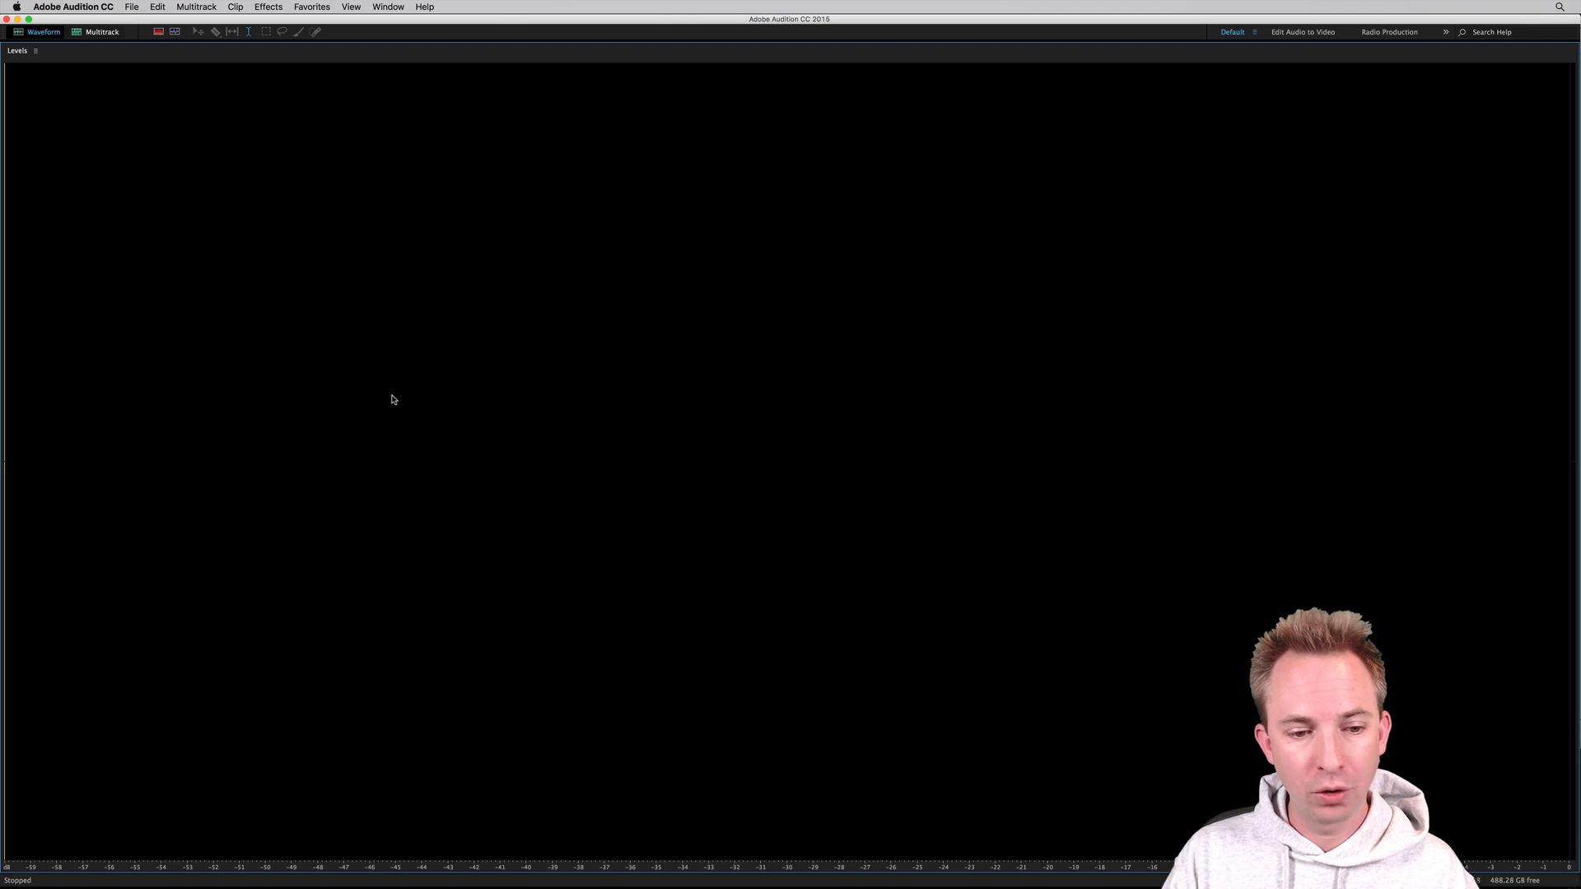
pyautogui.moveTo(334, 365)
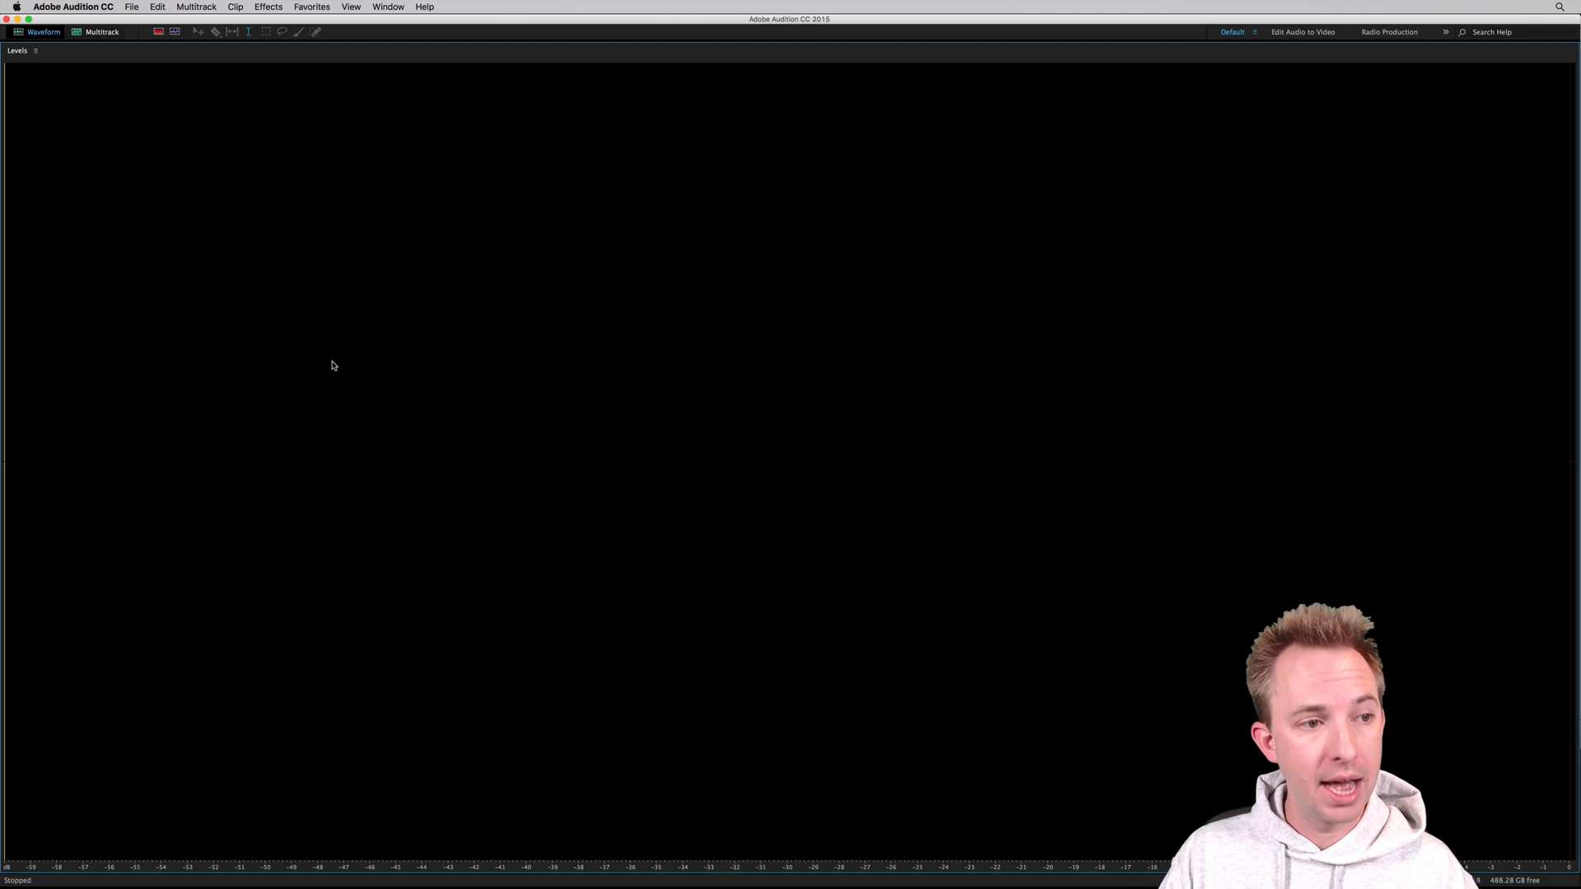
pyautogui.moveTo(336, 361)
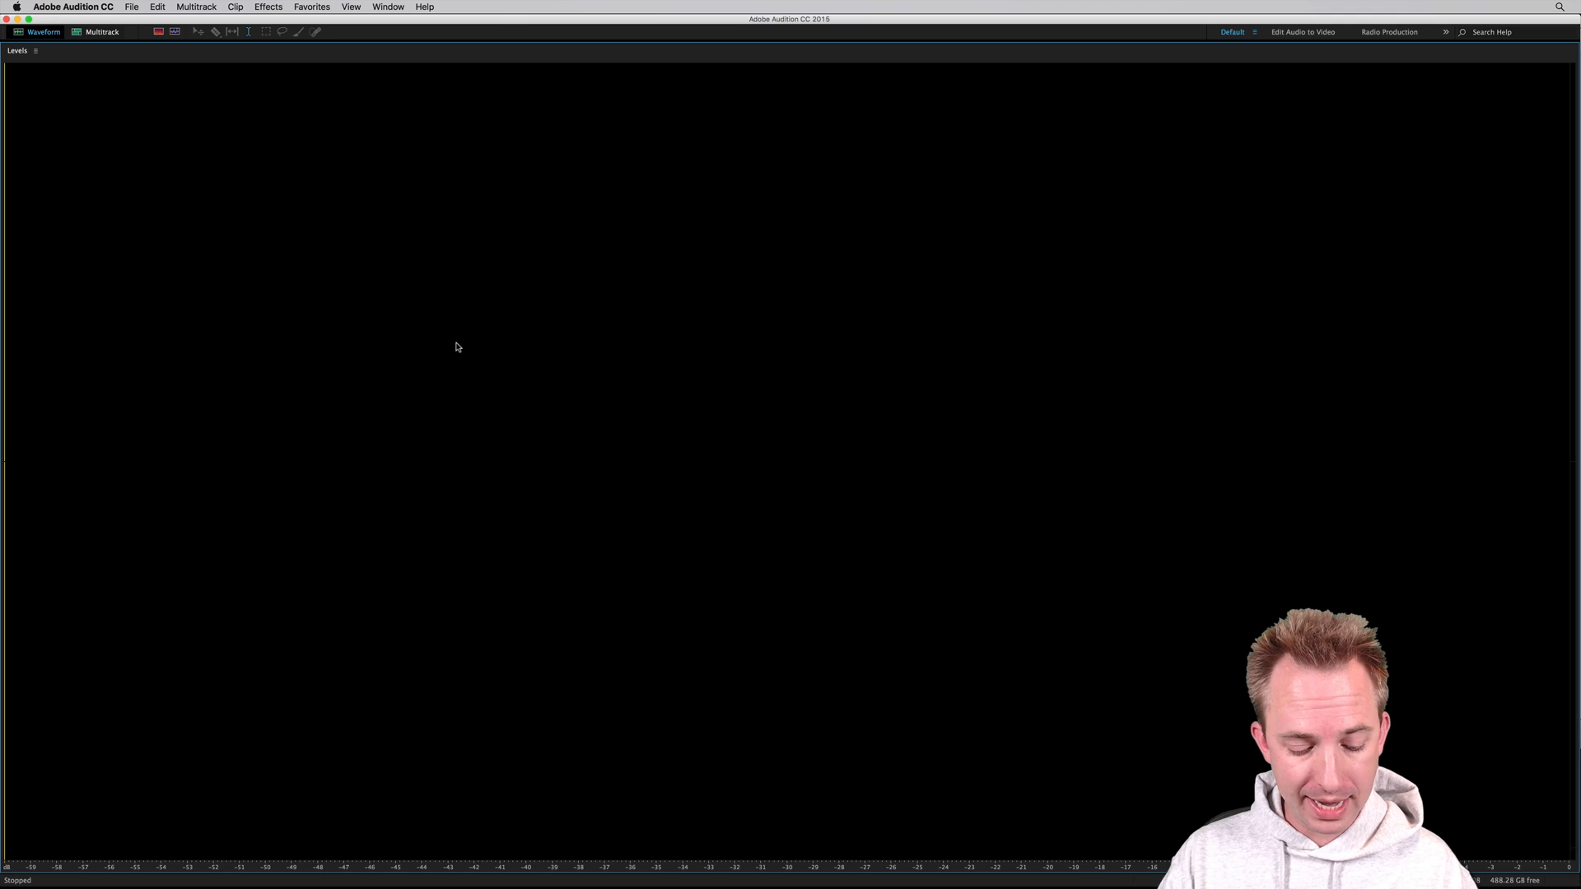
# Step: Enable Meter Input Signal so the meter reacts and lights its red clip indicators
pyautogui.rightClick(456, 348)
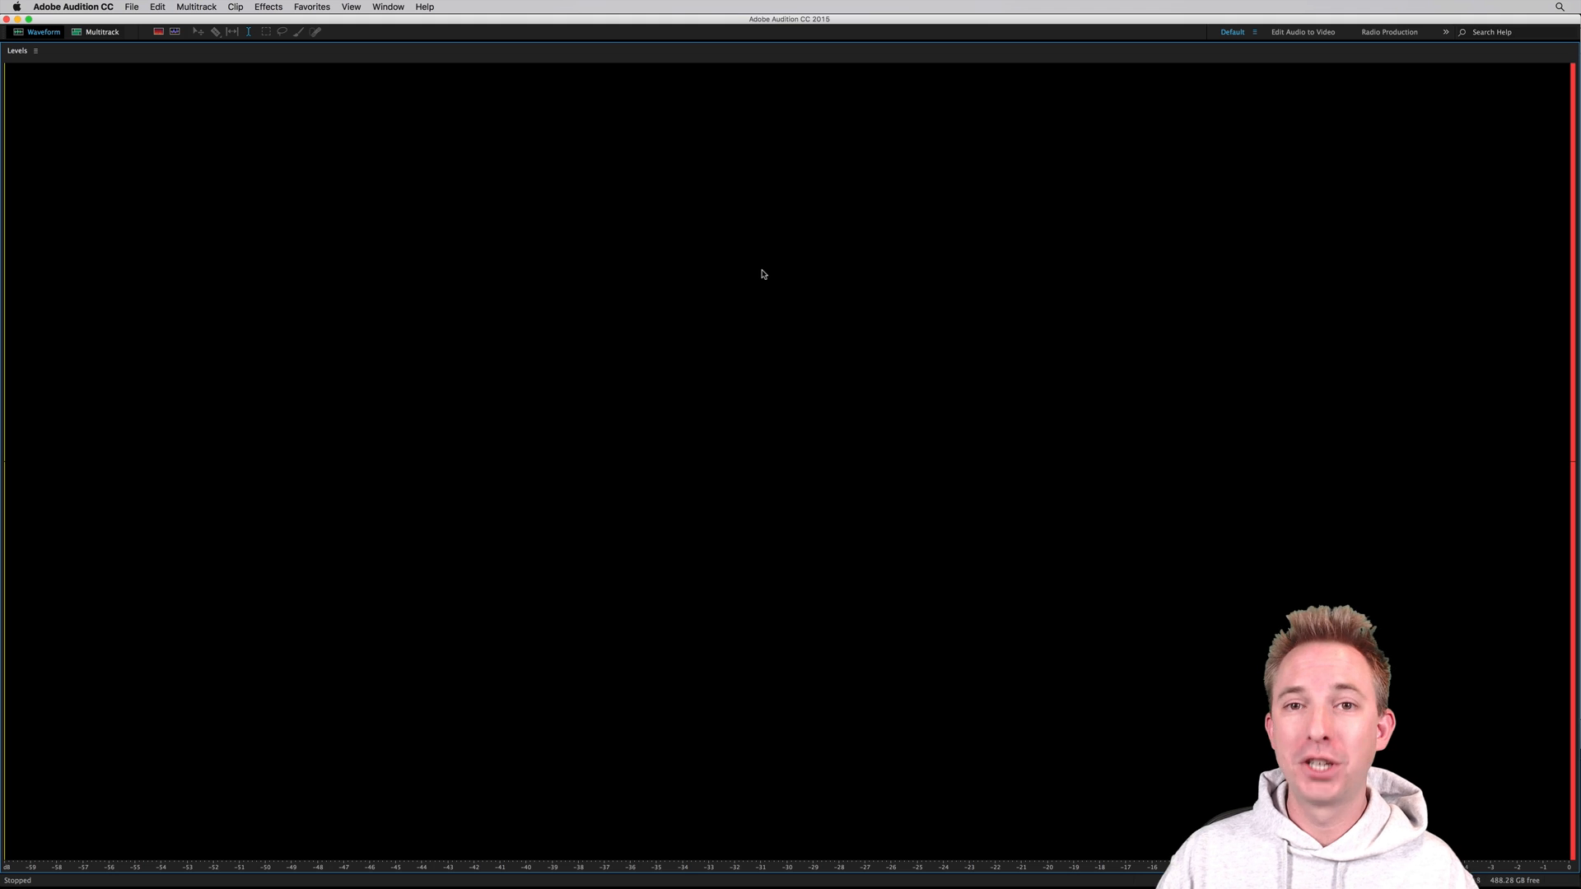
pyautogui.rightClick(761, 275)
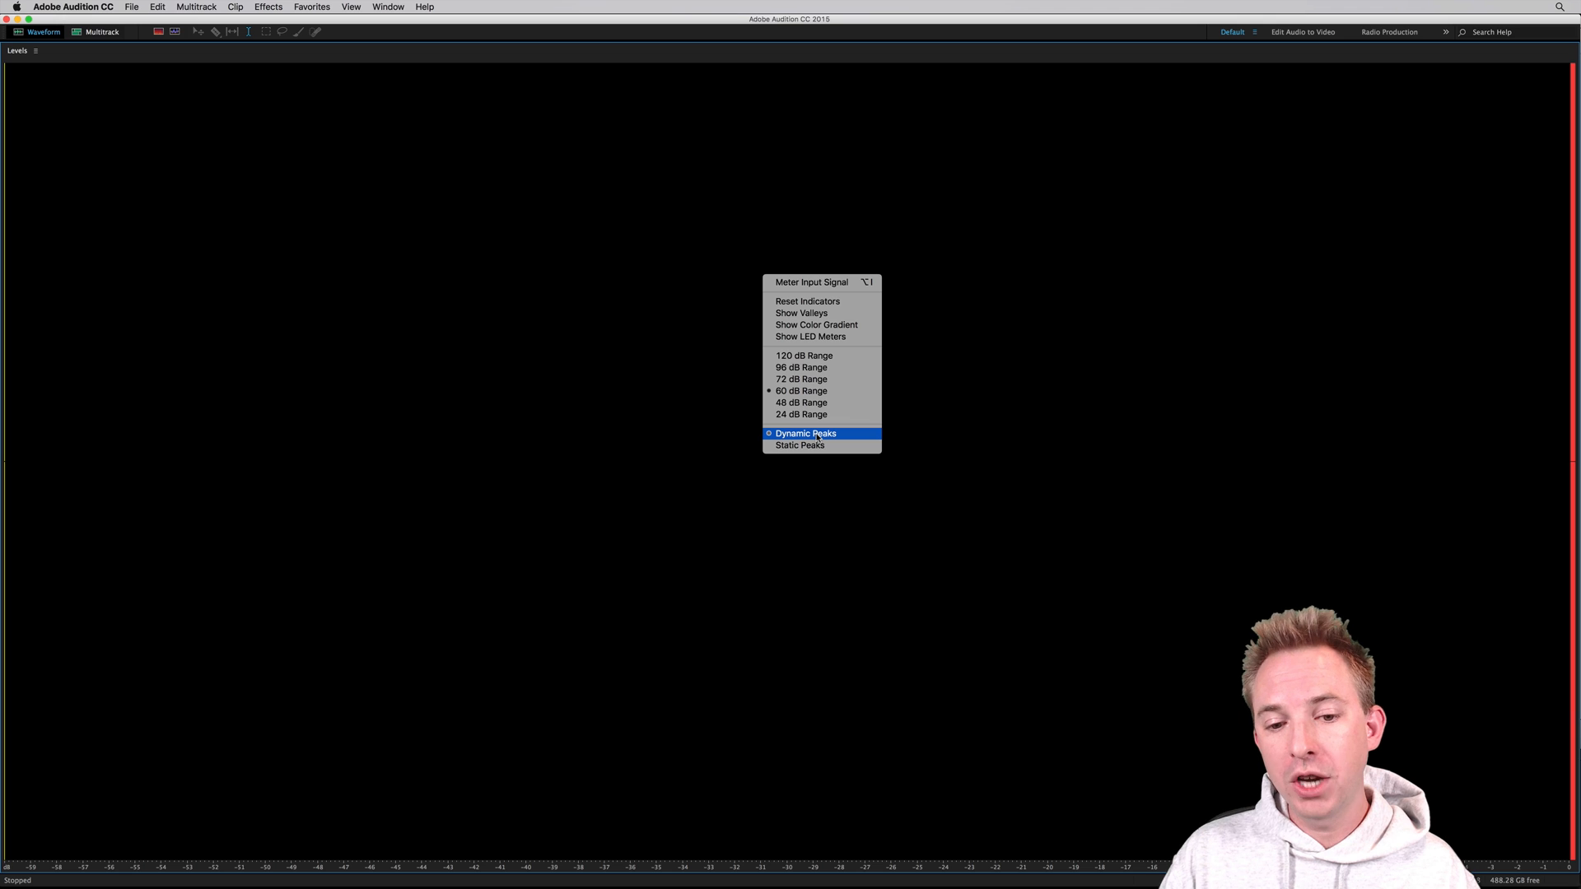
pyautogui.moveTo(800, 447)
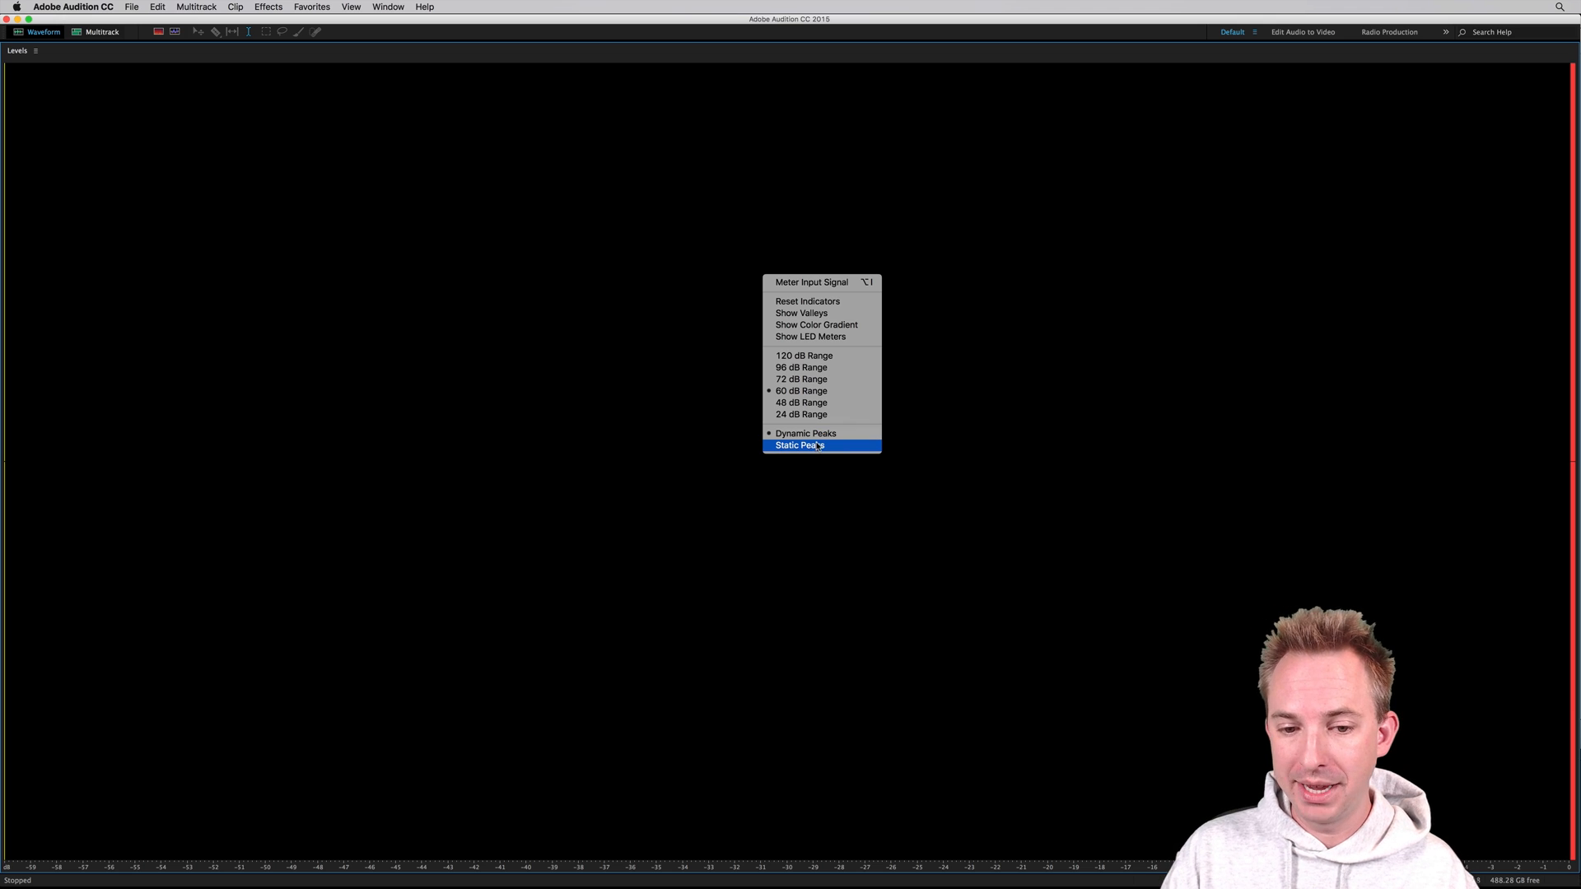
# Step: Set the Levels meter to Static Peaks instead of dynamic peaks
pyautogui.click(801, 446)
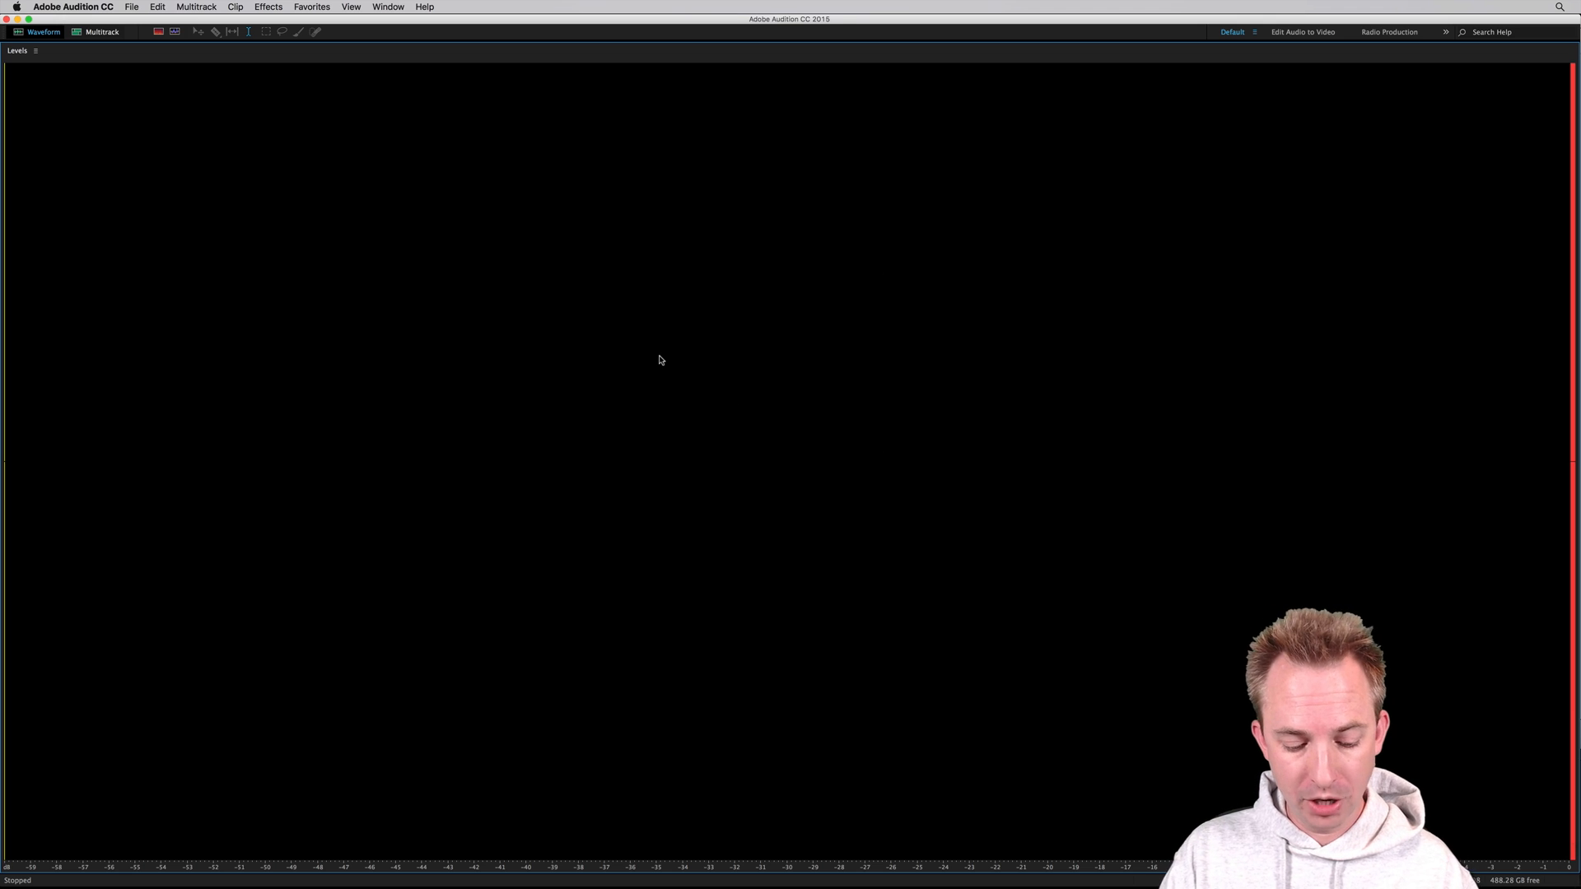